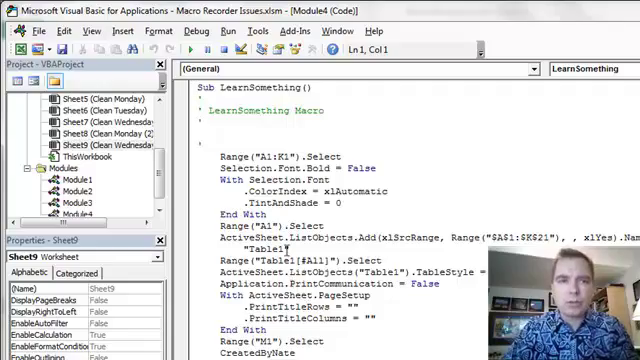
Show the Immediate window from the View menu beside the LearnSomething macro.
left_click(91, 30)
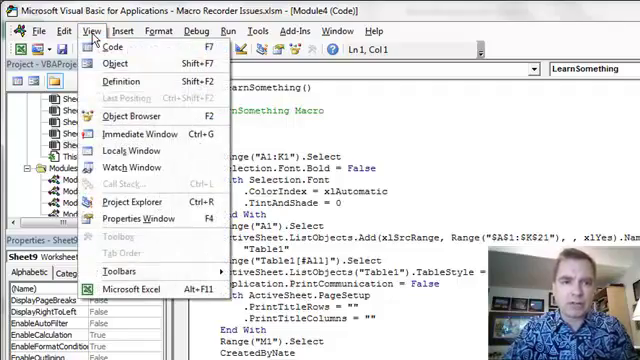
mouse_move(193, 185)
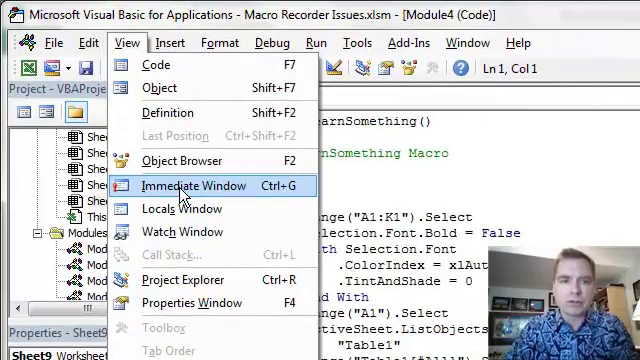
left_click(193, 185)
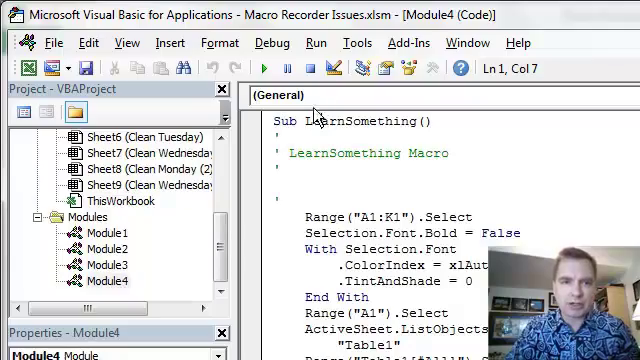
Place the cursor in LearnSomething and start Step Into debugging.
left_click(272, 42)
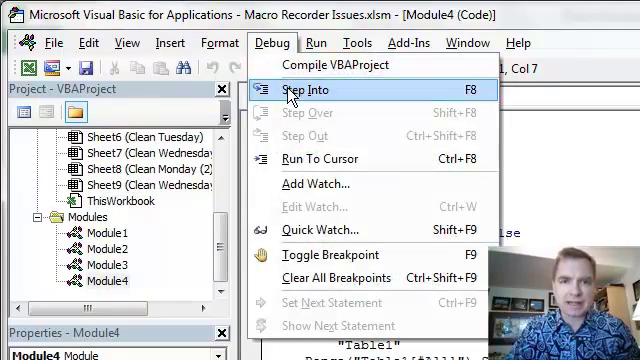
left_click(300, 90)
type("P")
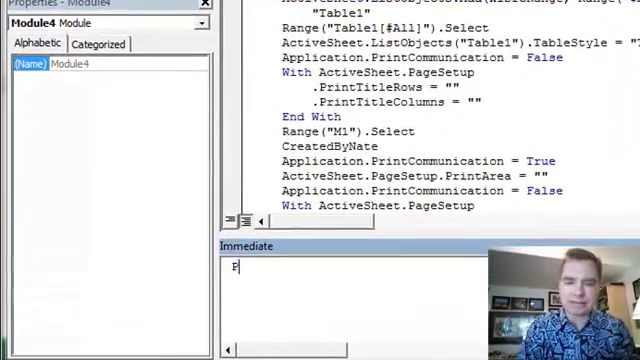
Print selection.address in the Immediate window, showing $A$1, $A$1:$K$1 and $F$11.
type("rint")
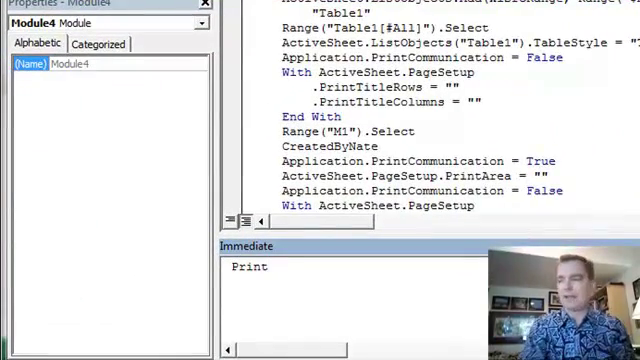
type("selection.addr")
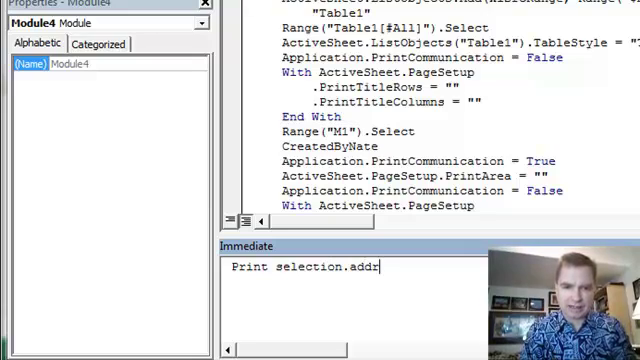
type("ess")
type("?")
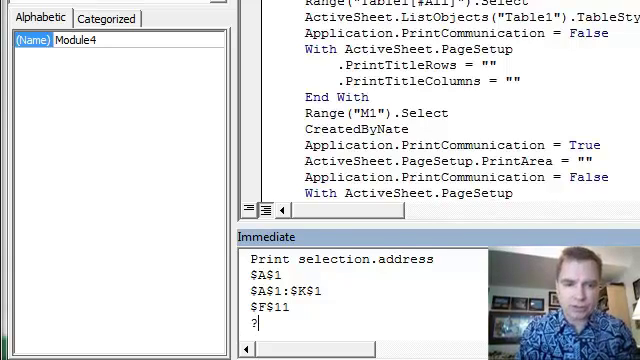
Query ? selection.value in the Immediate window, returning "Date".
type("selec")
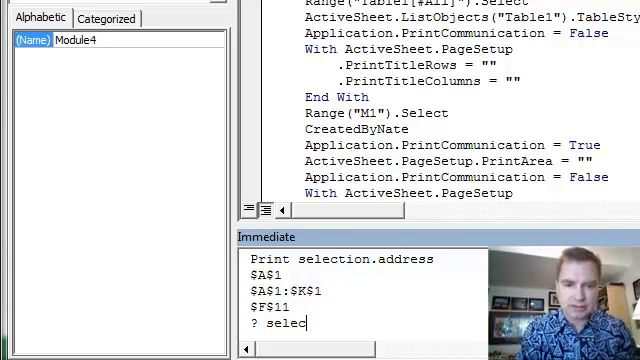
type("tion.")
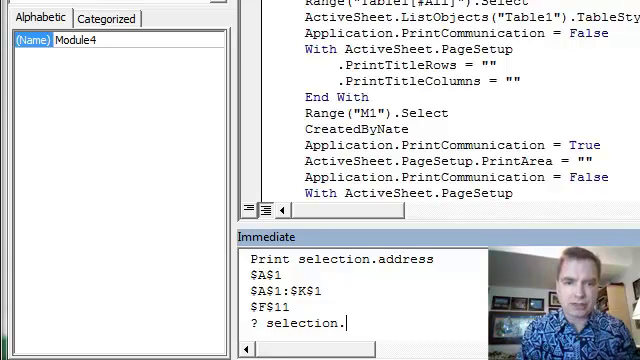
type("value")
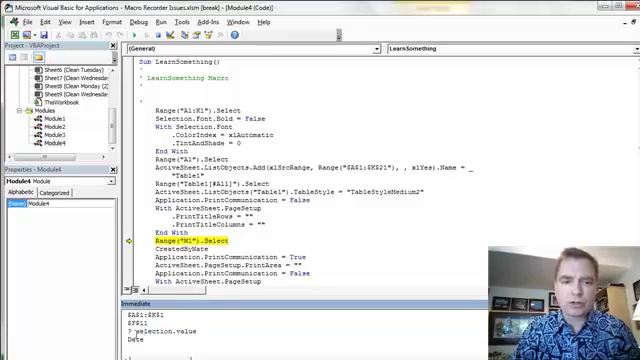
Scroll down to the Range("M1").Select line where execution is paused.
scroll("down", 3)
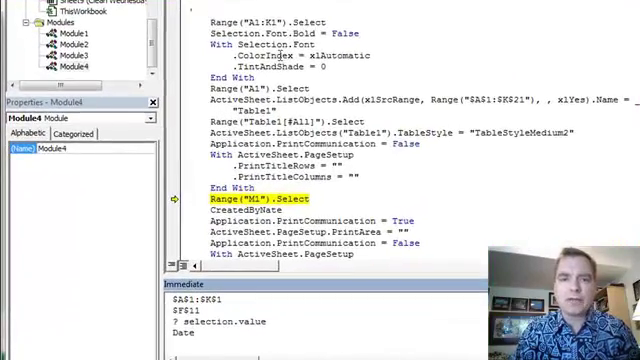